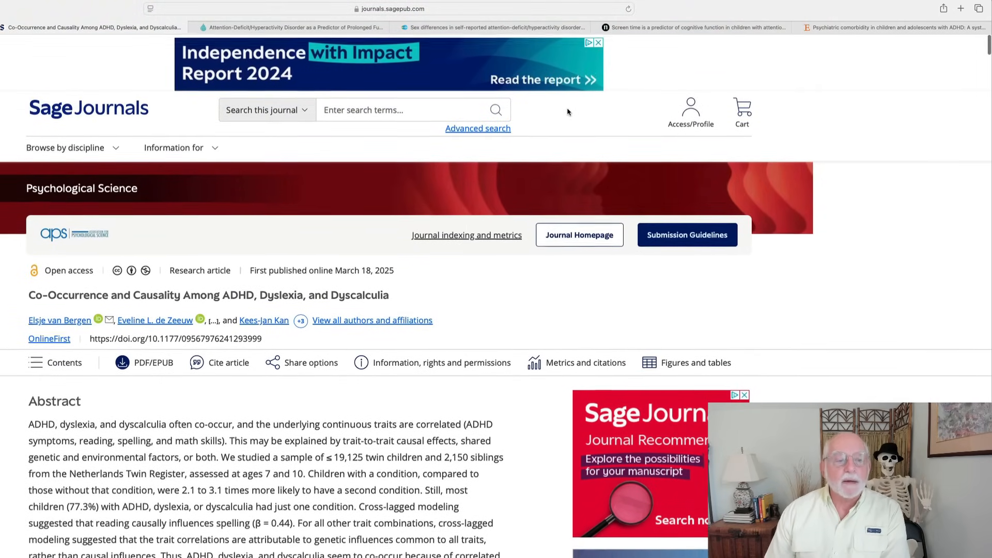
Scroll through the current paper, then switch to the Journal of Athletic Training concussion article tab
scroll("down", 3)
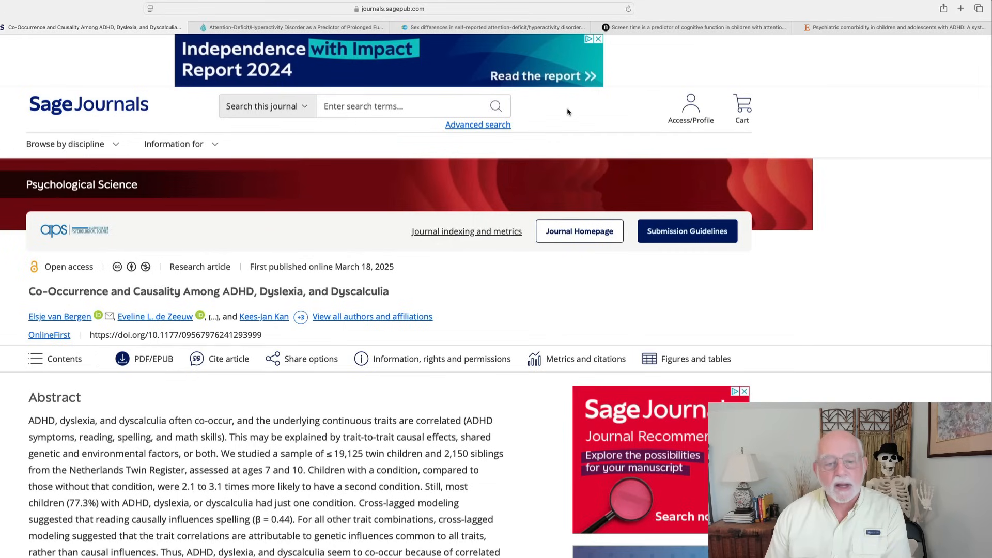
mouse_move(540, 283)
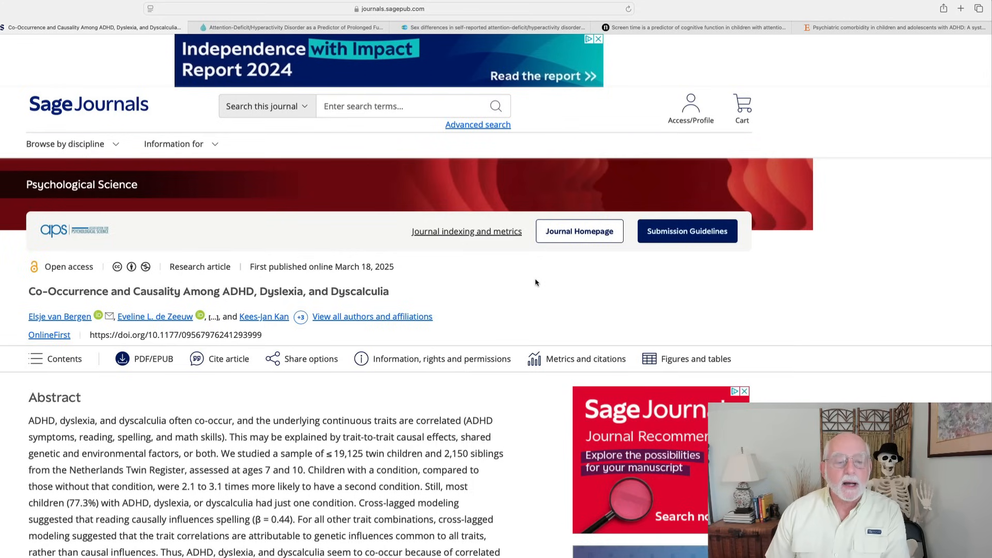
scroll("down", 3)
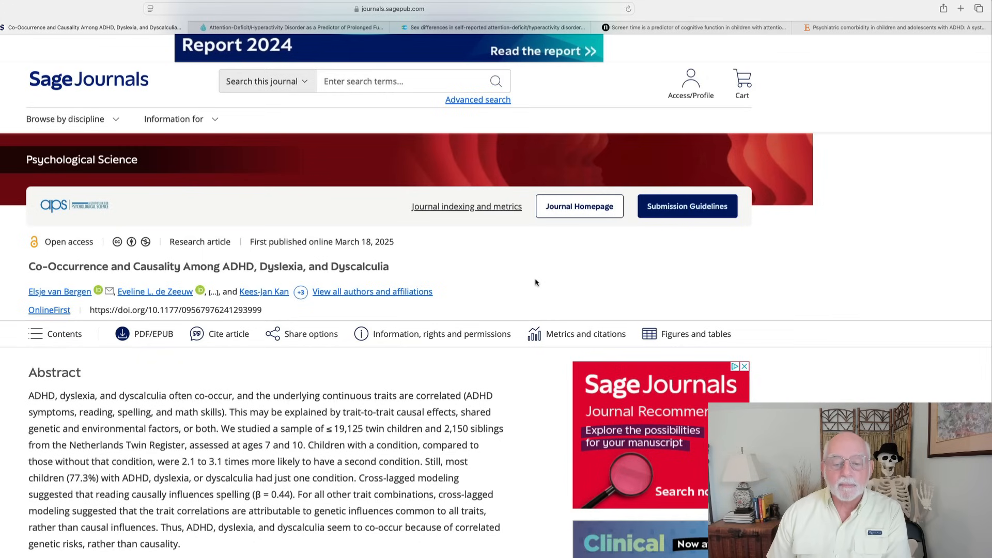
scroll("down", 3)
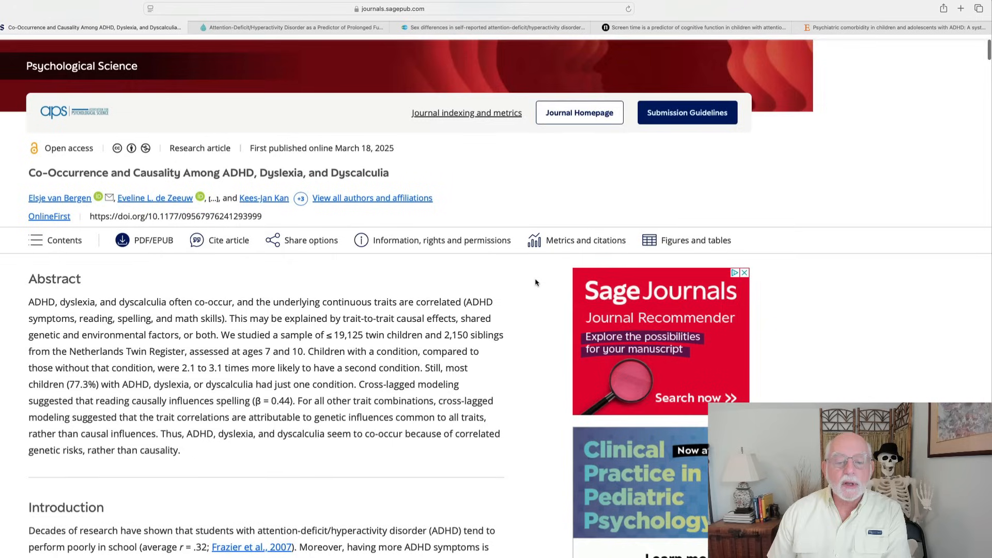
scroll("down", 3)
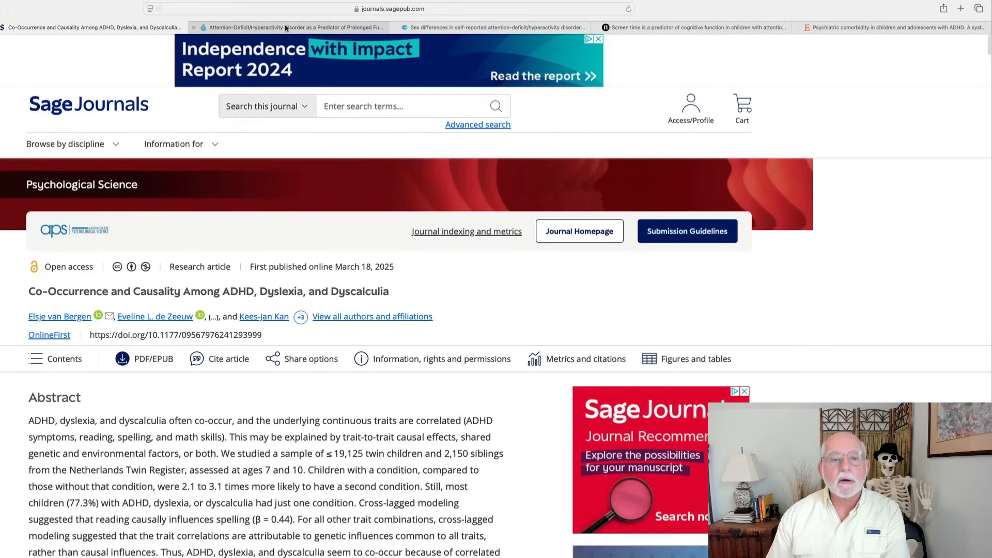
left_click(287, 27)
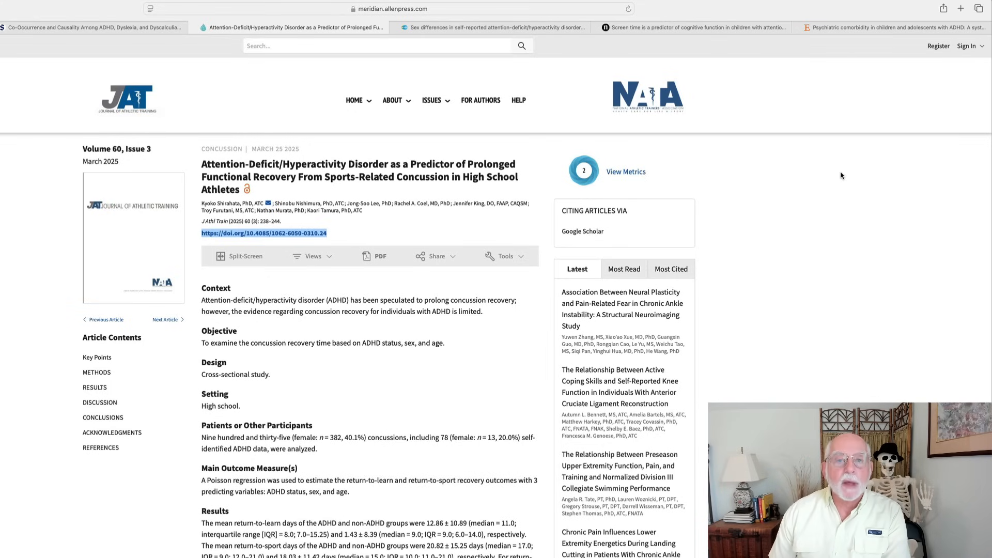
mouse_move(807, 189)
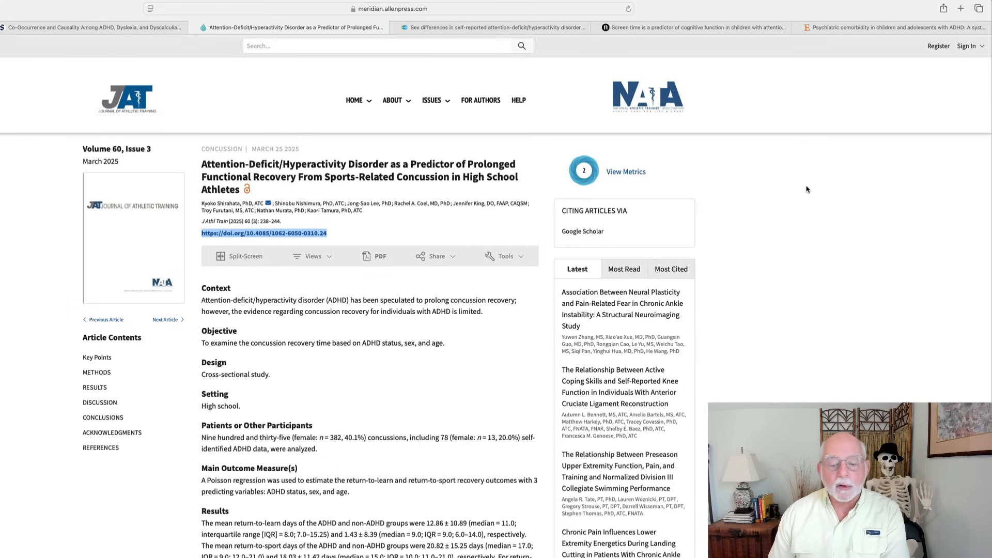
mouse_move(800, 191)
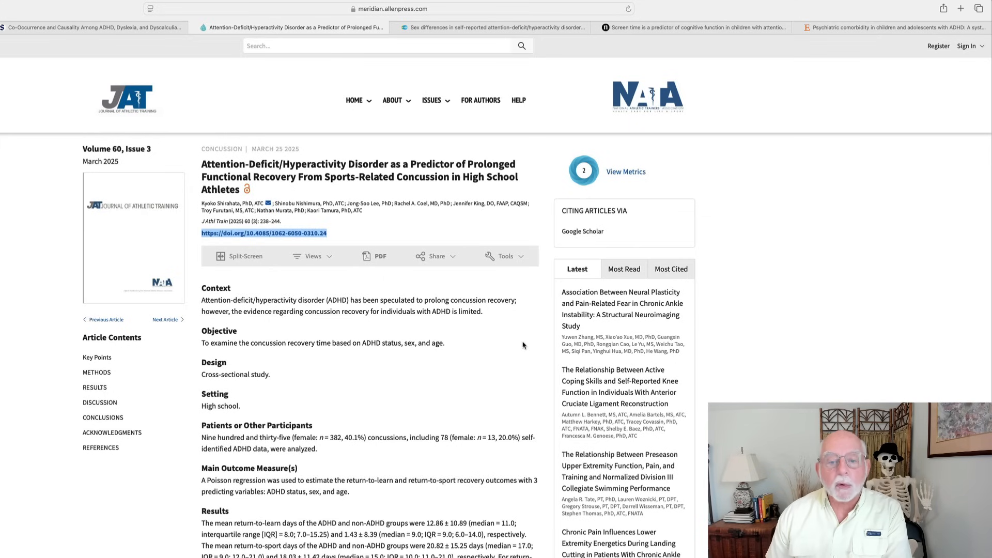
scroll("down", 3)
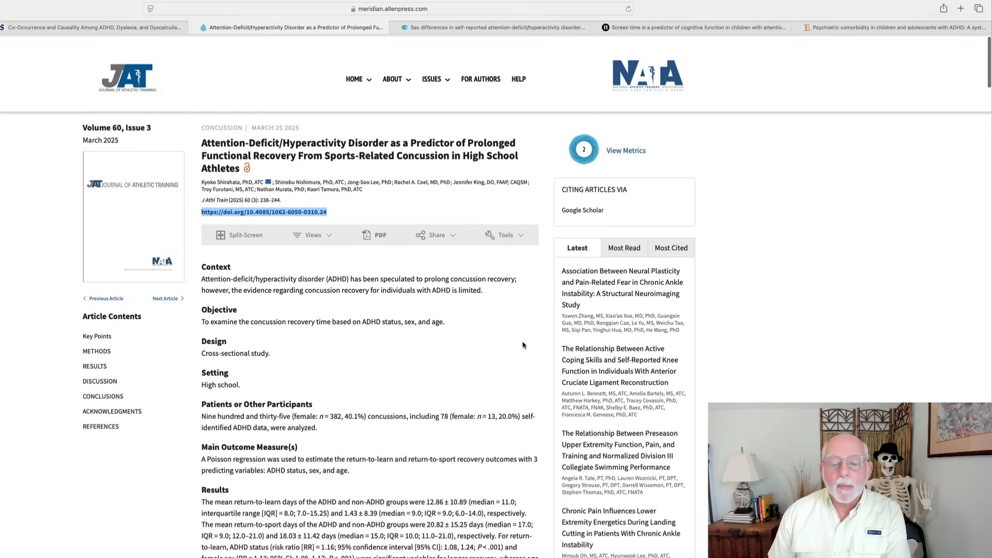
scroll("down", 3)
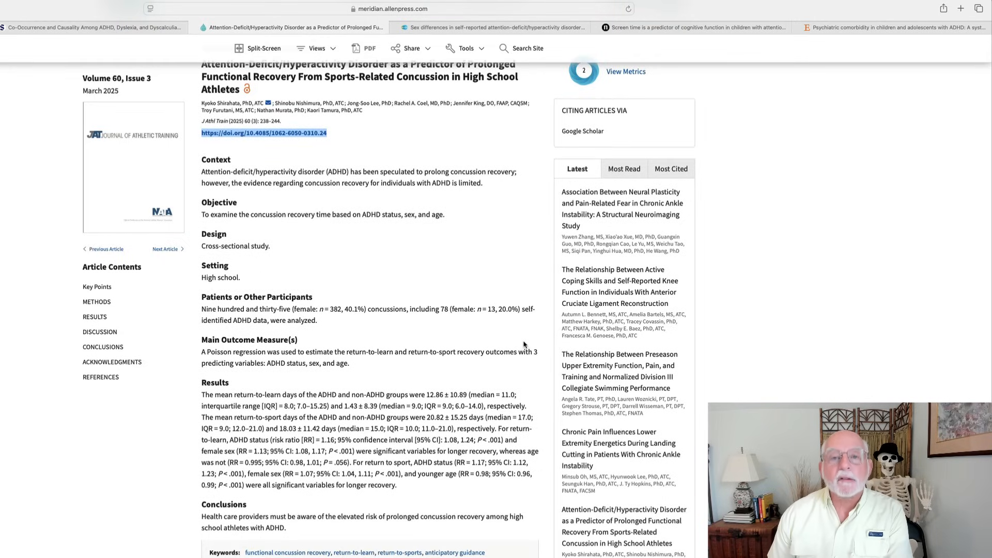
mouse_move(515, 325)
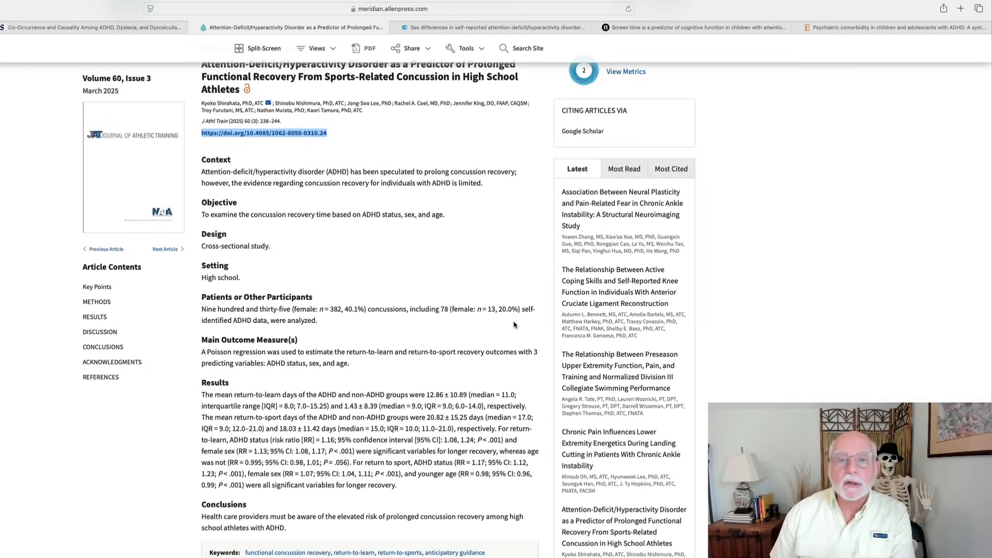
scroll("down", 3)
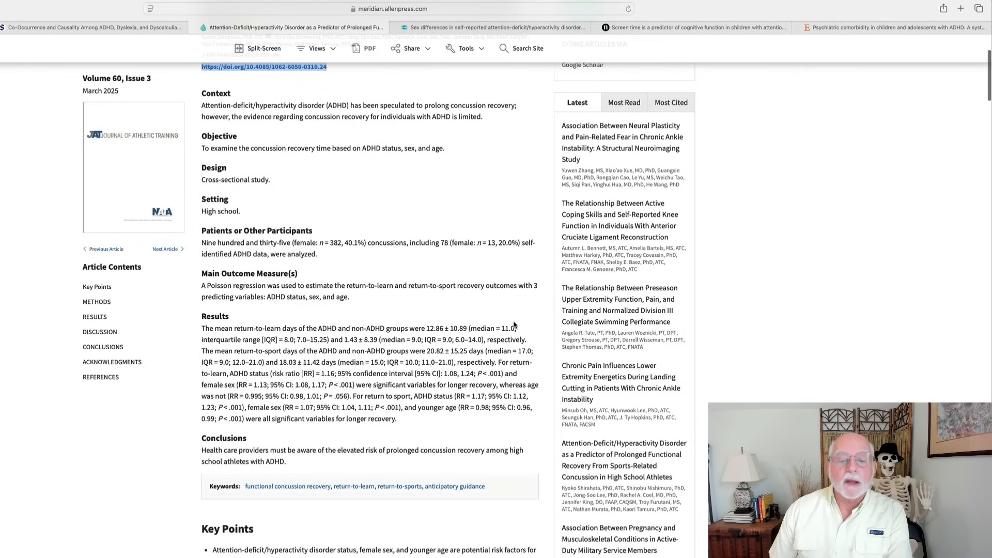
mouse_move(517, 313)
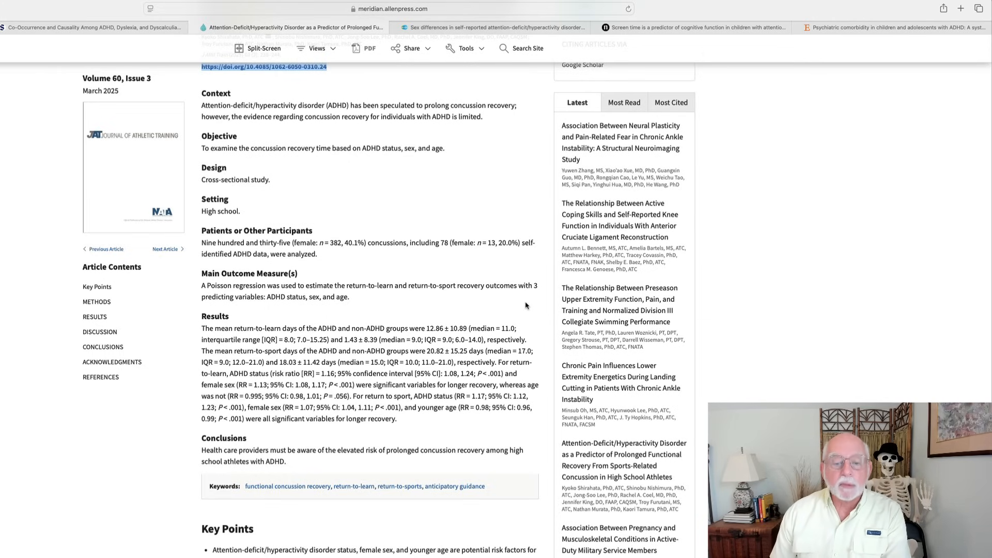
scroll("down", 3)
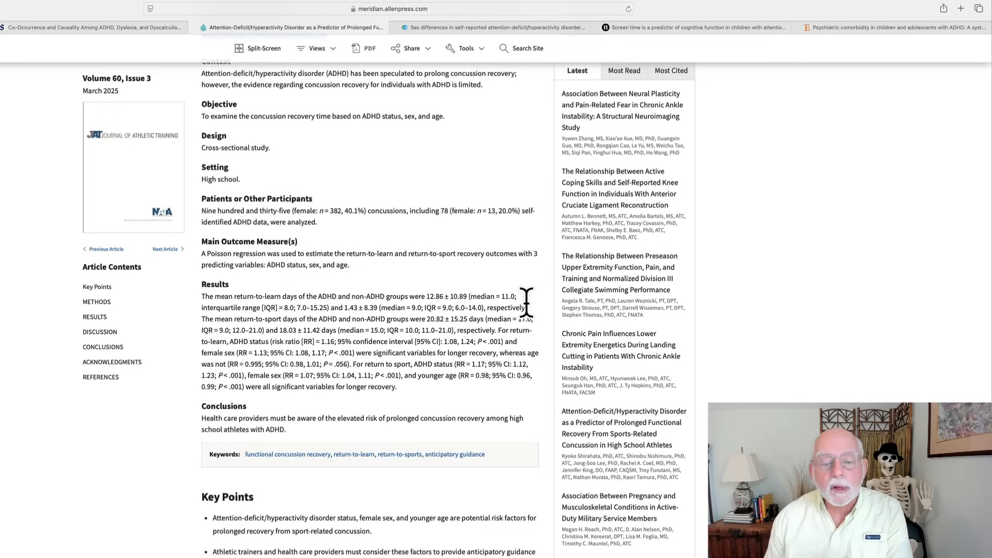
scroll("down", 3)
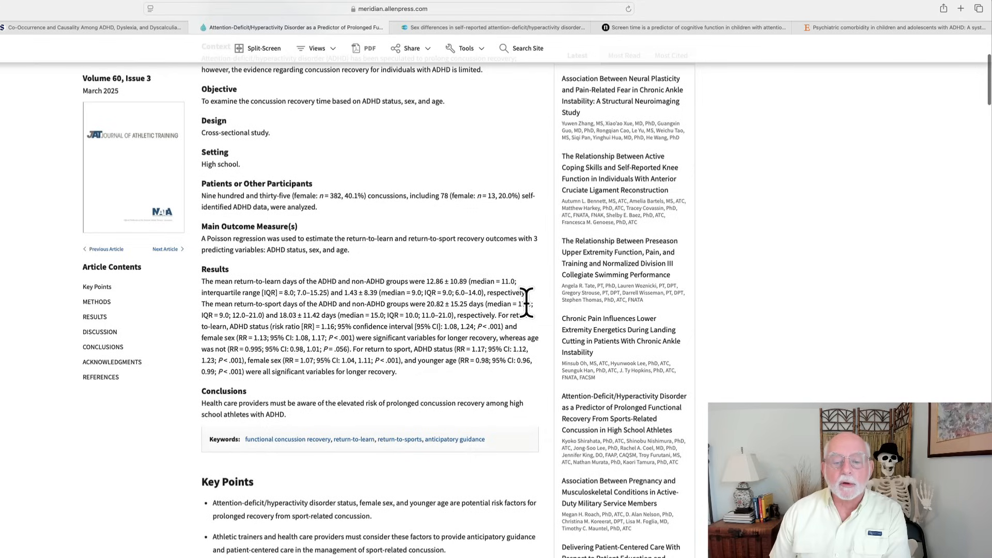
scroll("down", 3)
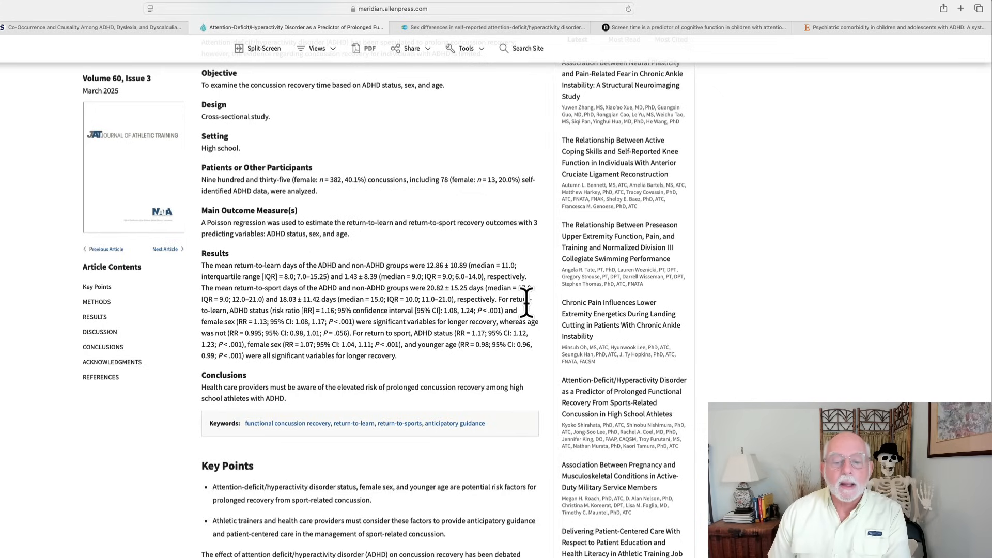
scroll("down", 3)
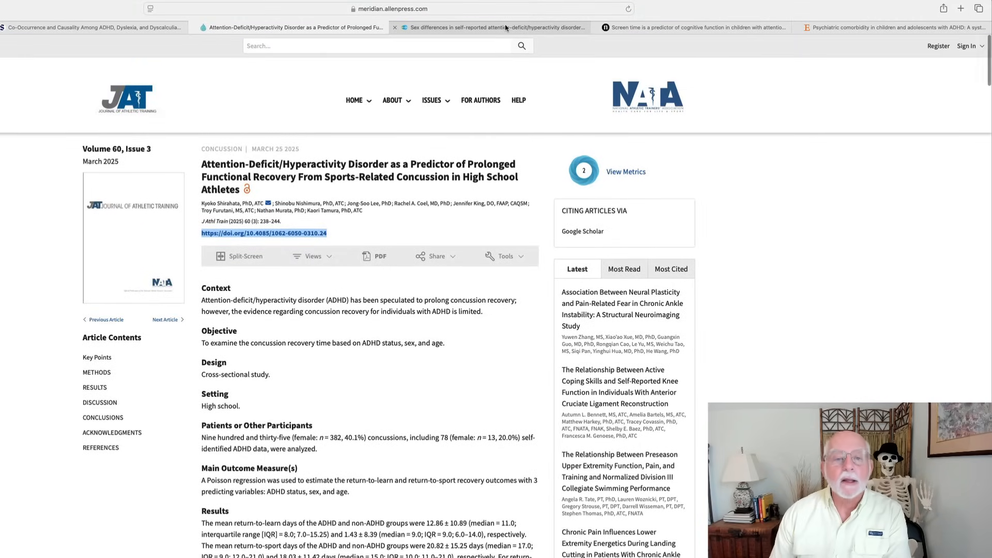
Read the Wiley sex-differences article's first page and abstract, then move to the screen-time paper
left_click(494, 27)
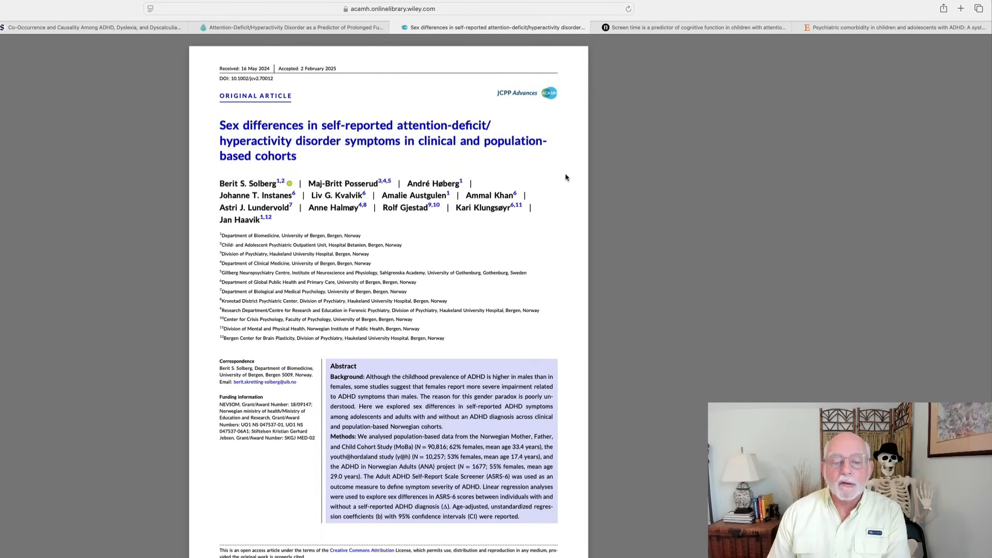
scroll("down", 3)
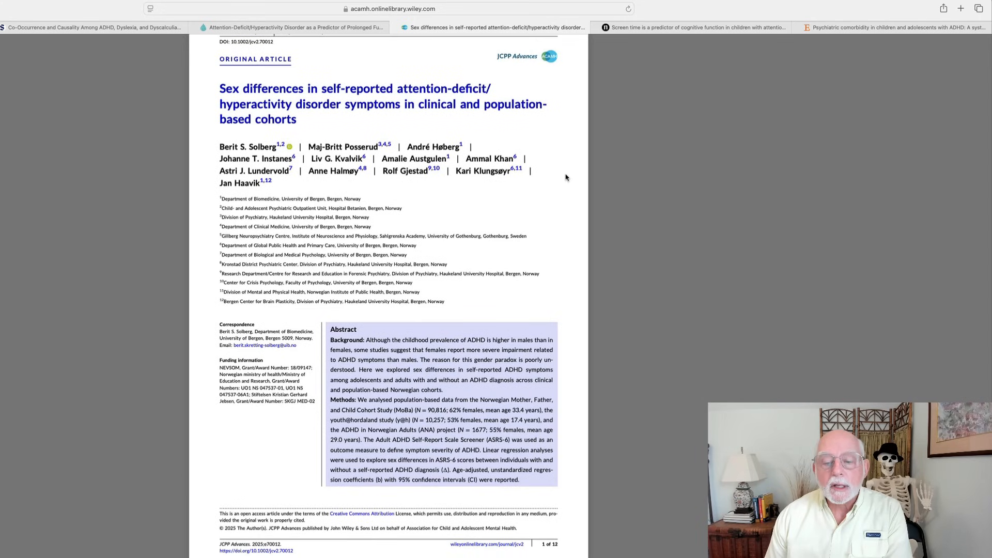
scroll("down", 3)
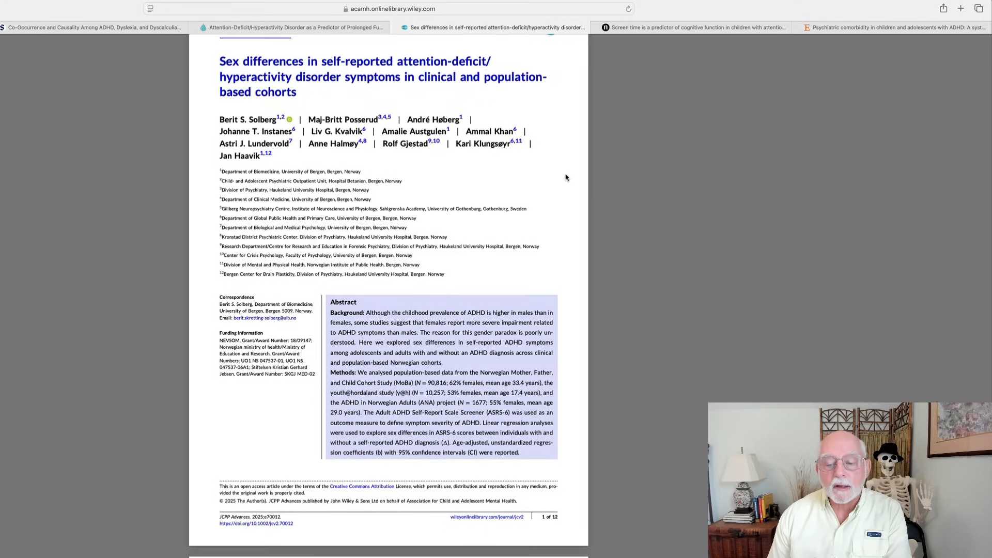
scroll("down", 3)
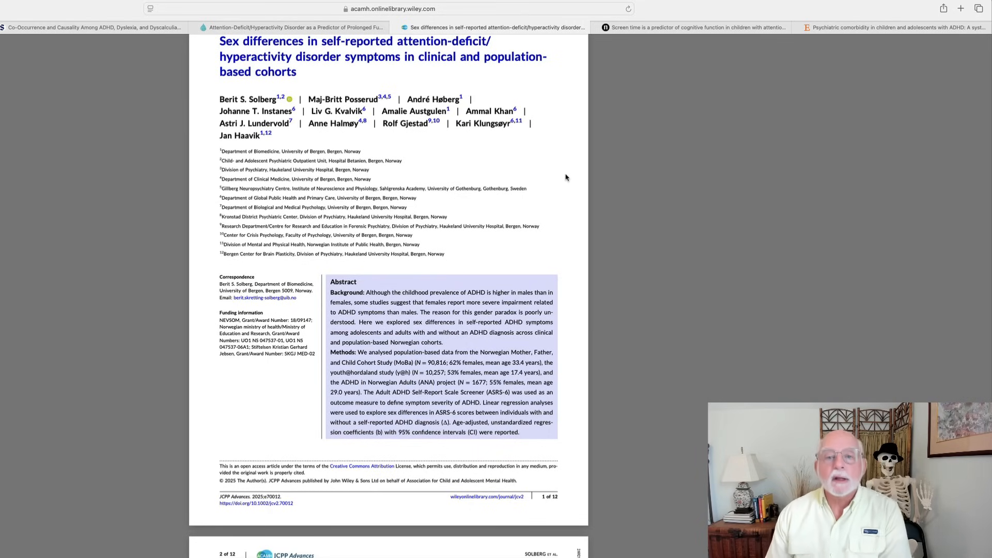
mouse_move(659, 70)
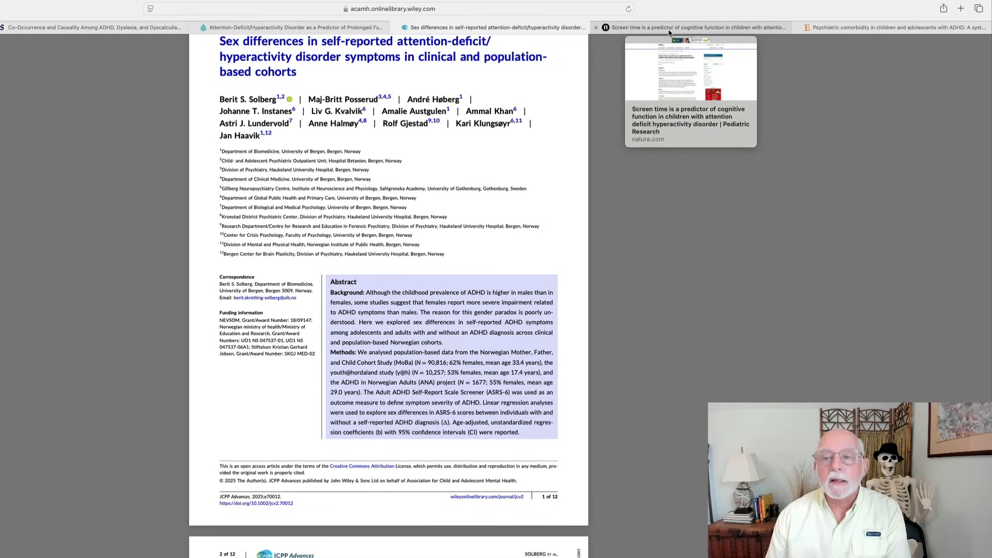
left_click(670, 27)
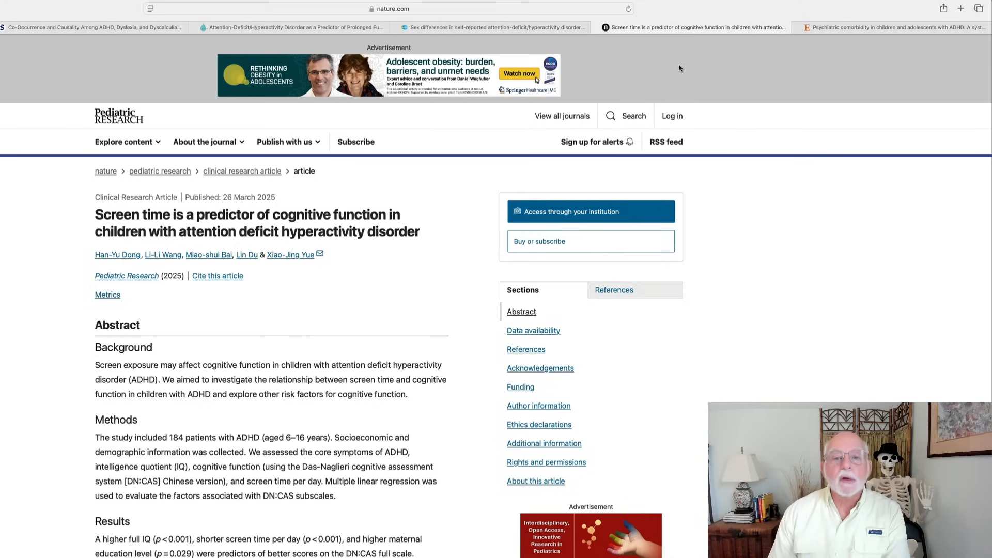
mouse_move(466, 190)
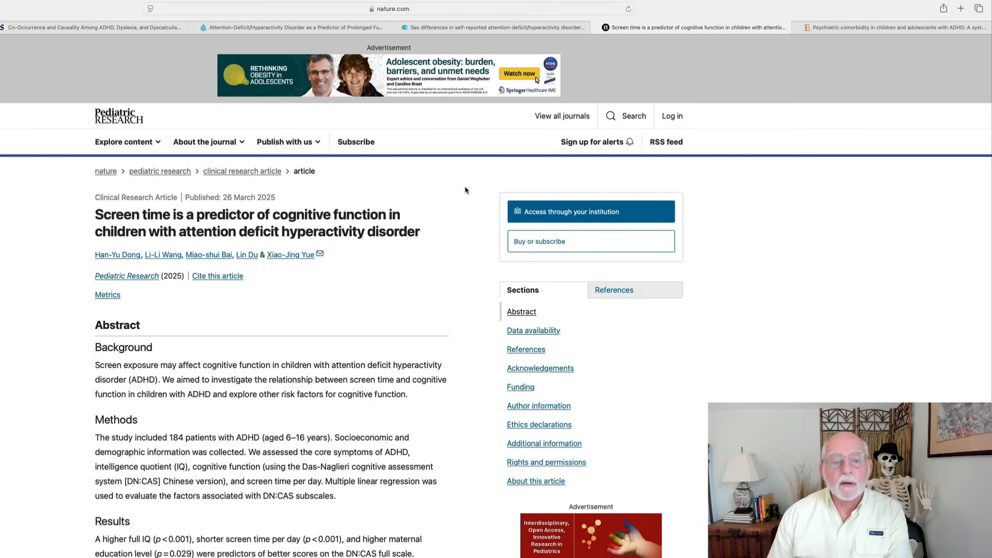
mouse_move(461, 190)
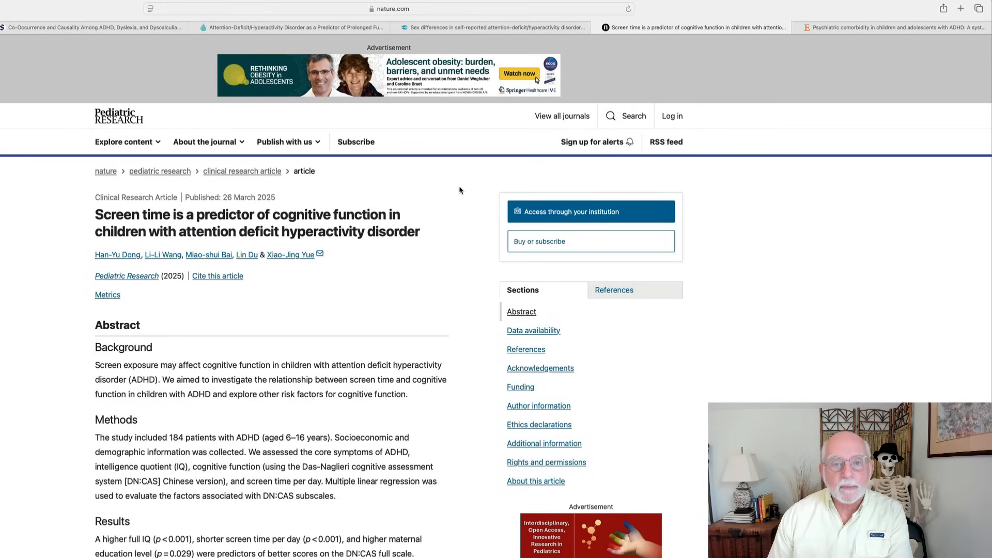
scroll("down", 3)
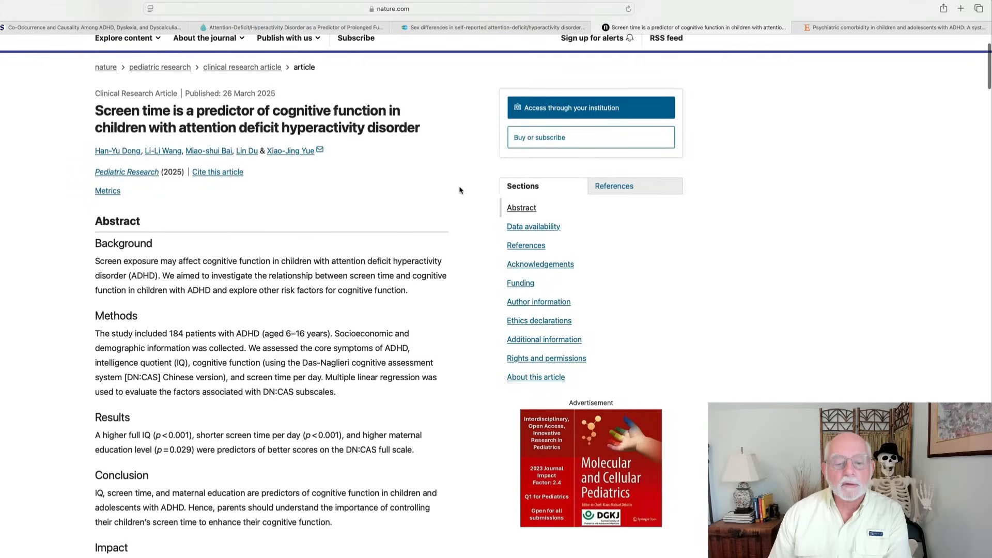
scroll("down", 3)
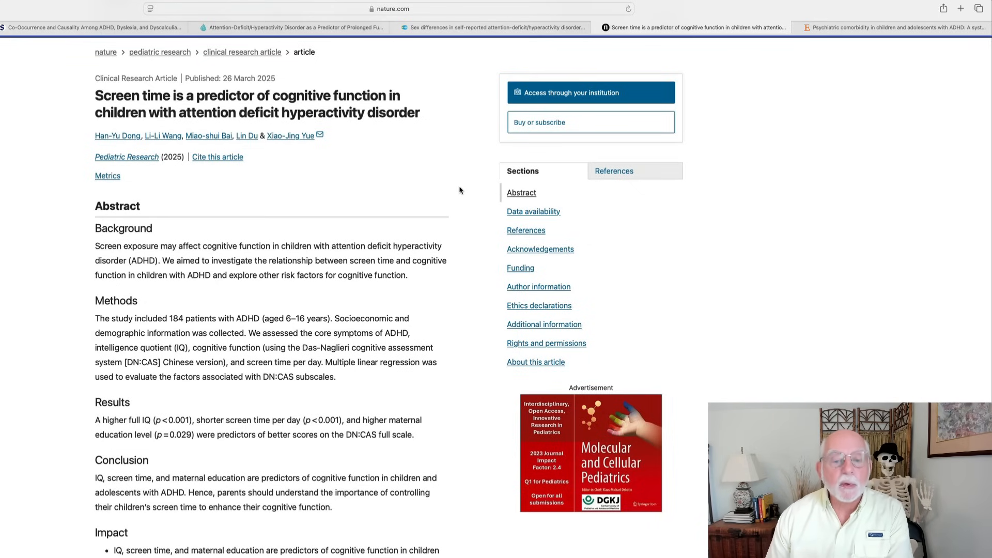
scroll("down", 3)
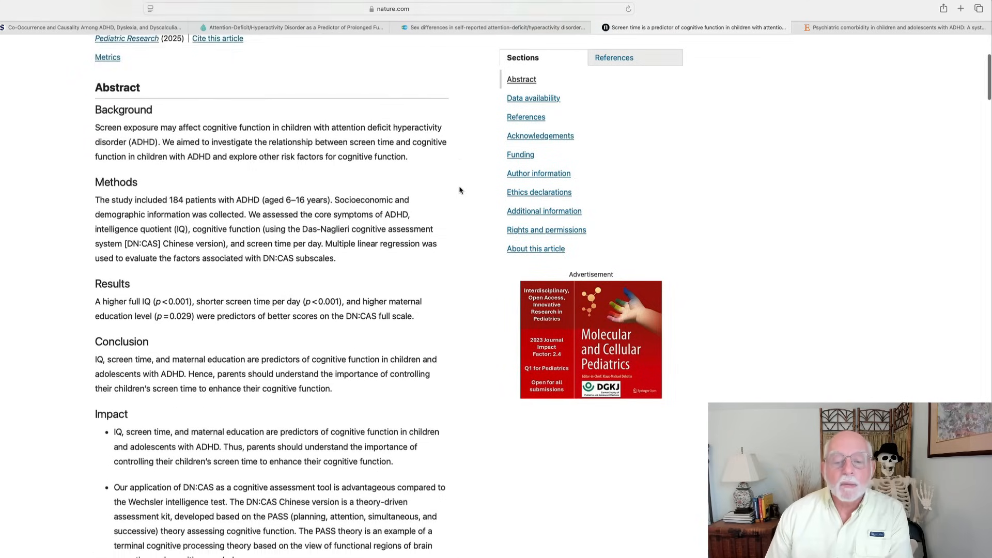
scroll("down", 3)
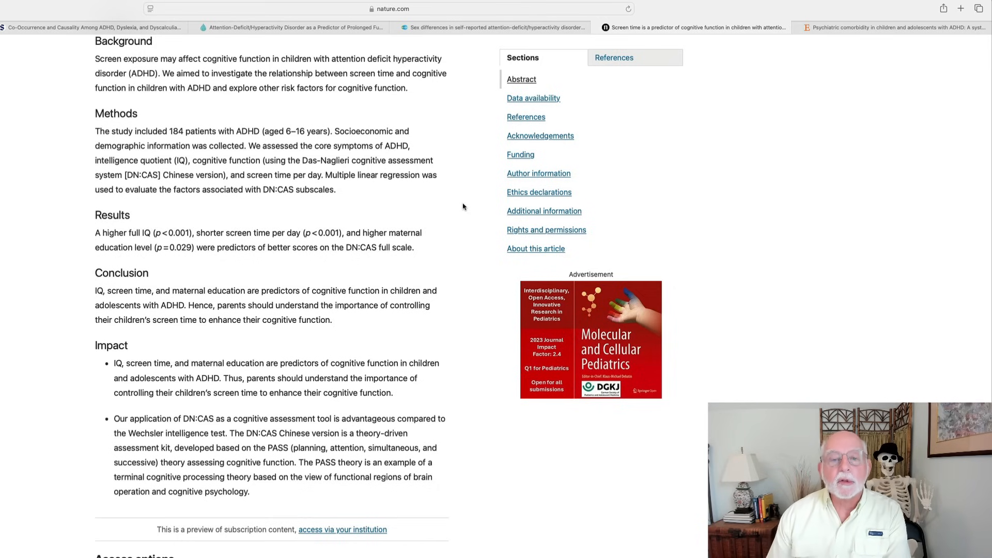
scroll("up", 3)
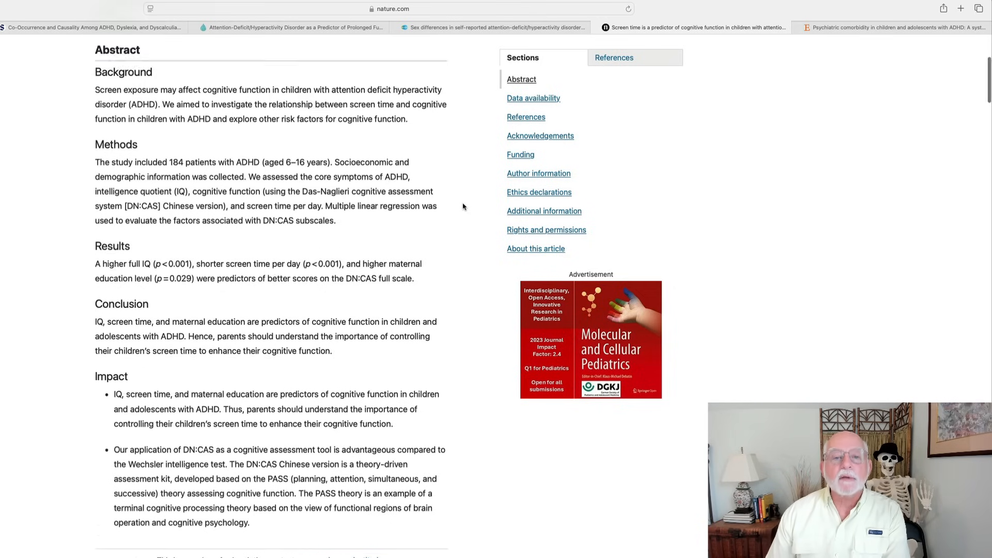
scroll("up", 3)
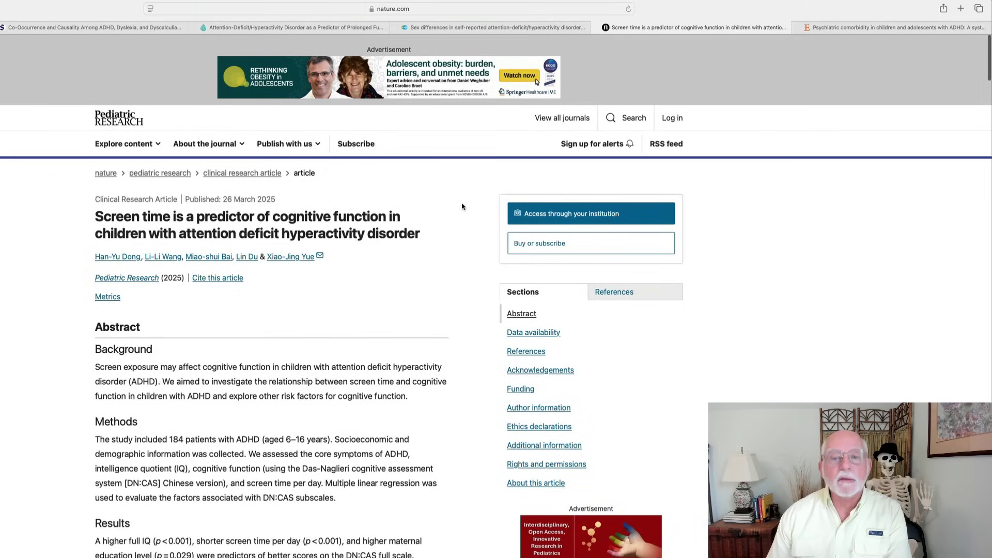
mouse_move(822, 79)
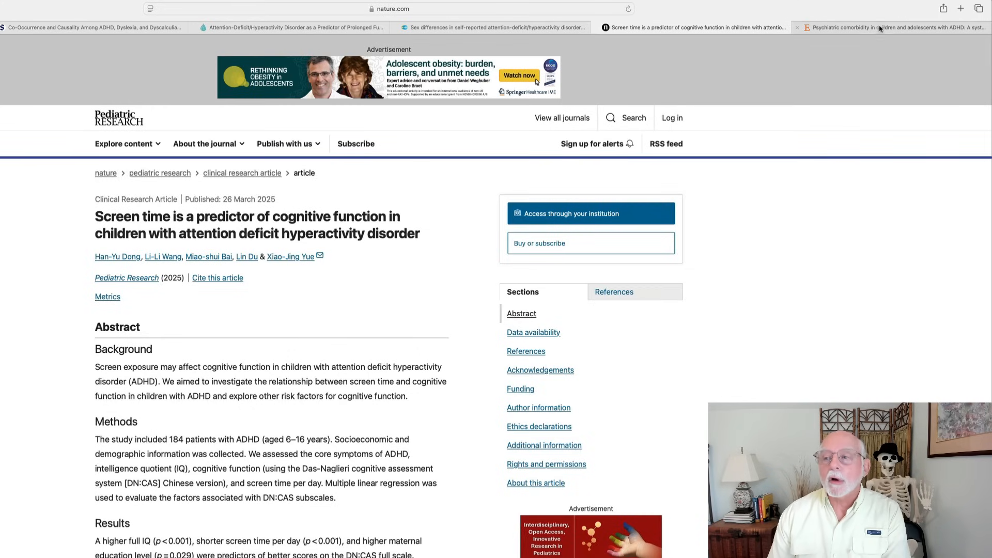
mouse_move(880, 29)
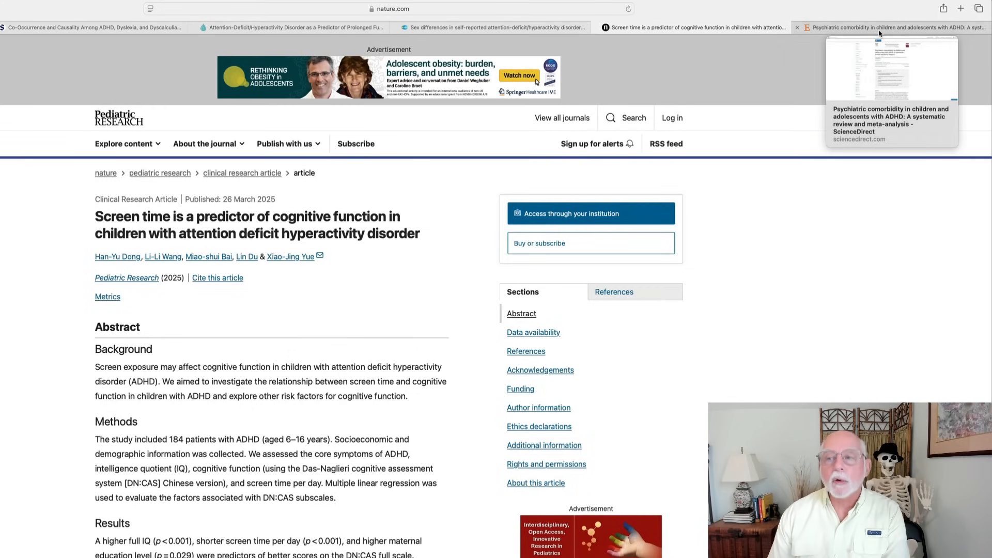
Switch to the ScienceDirect psychiatric comorbidity meta-analysis tab
left_click(880, 27)
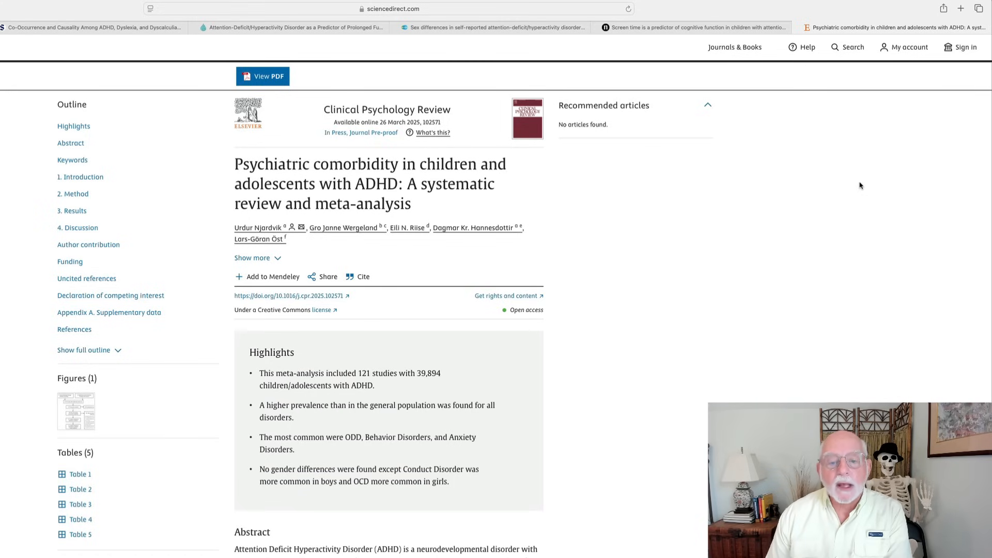
scroll("down", 3)
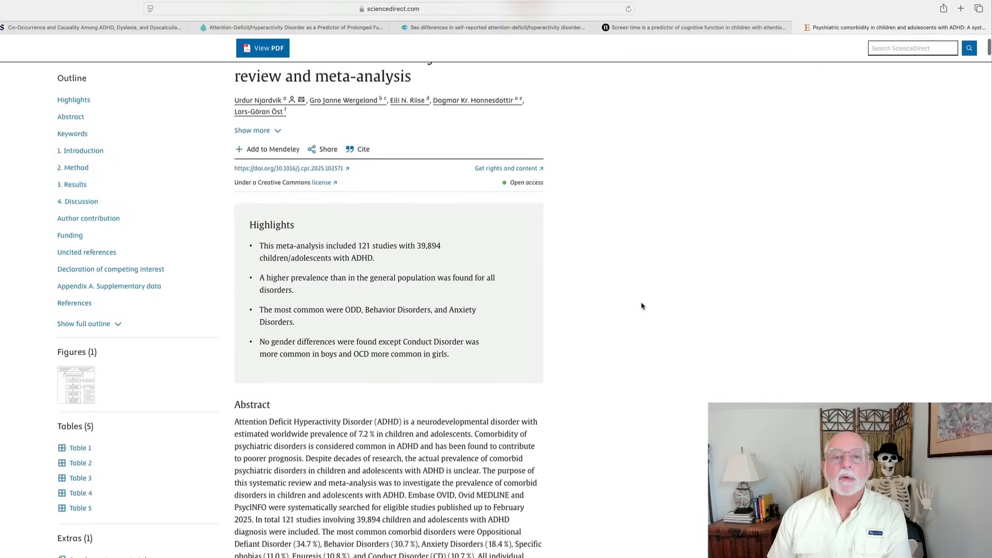
scroll("down", 3)
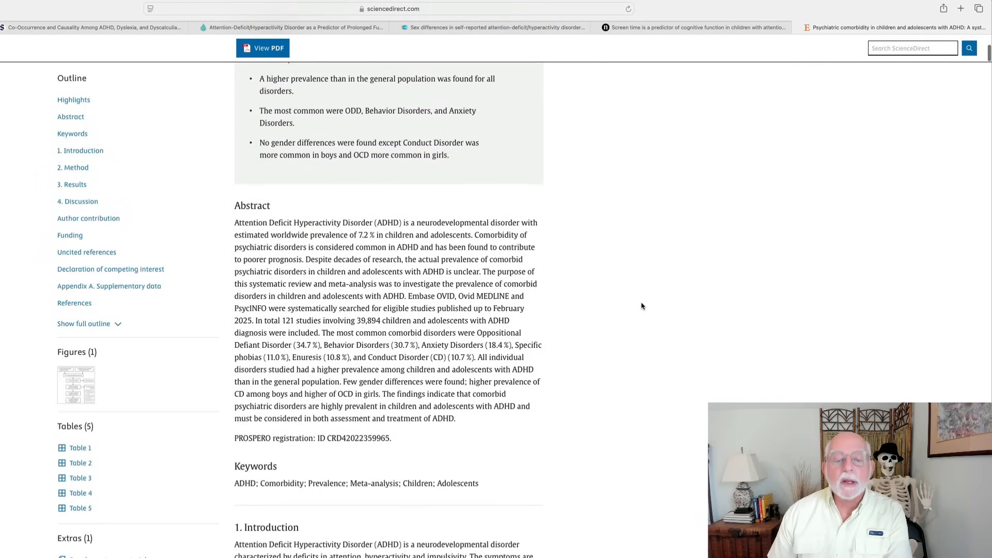
mouse_move(665, 277)
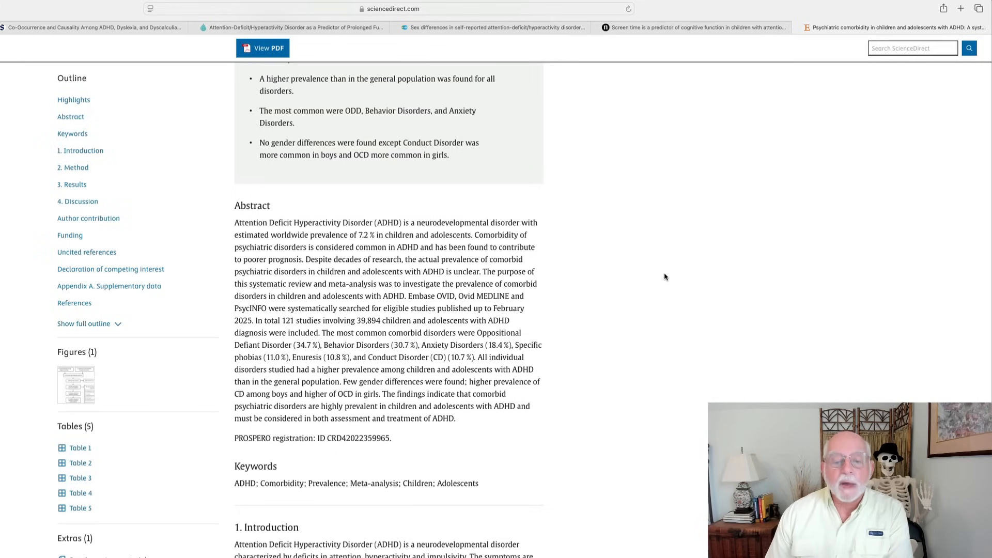
scroll("down", 3)
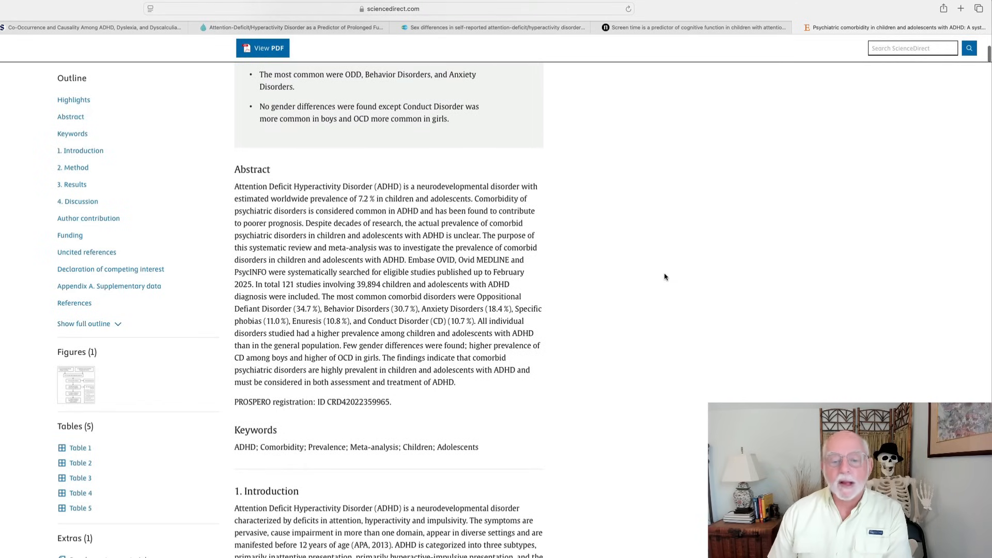
scroll("down", 3)
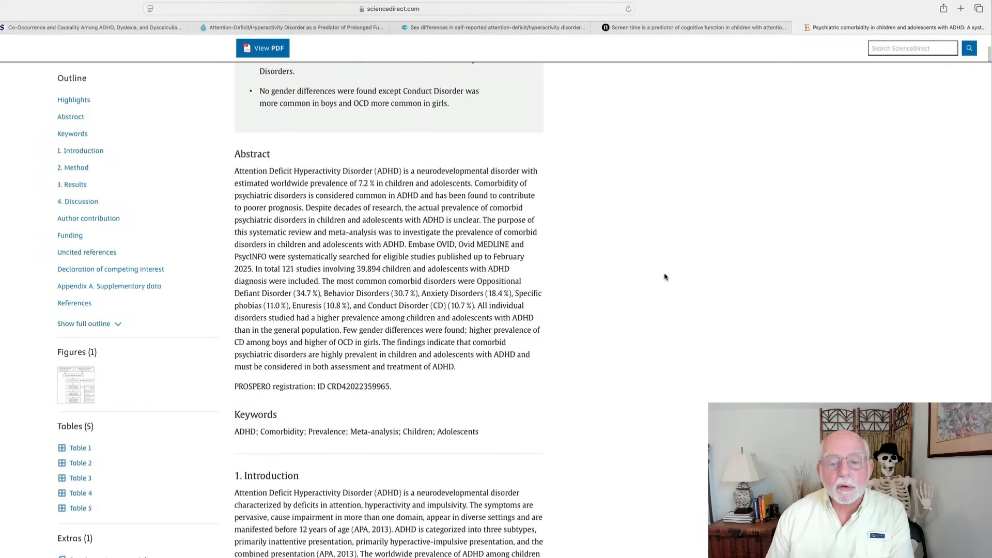
scroll("down", 3)
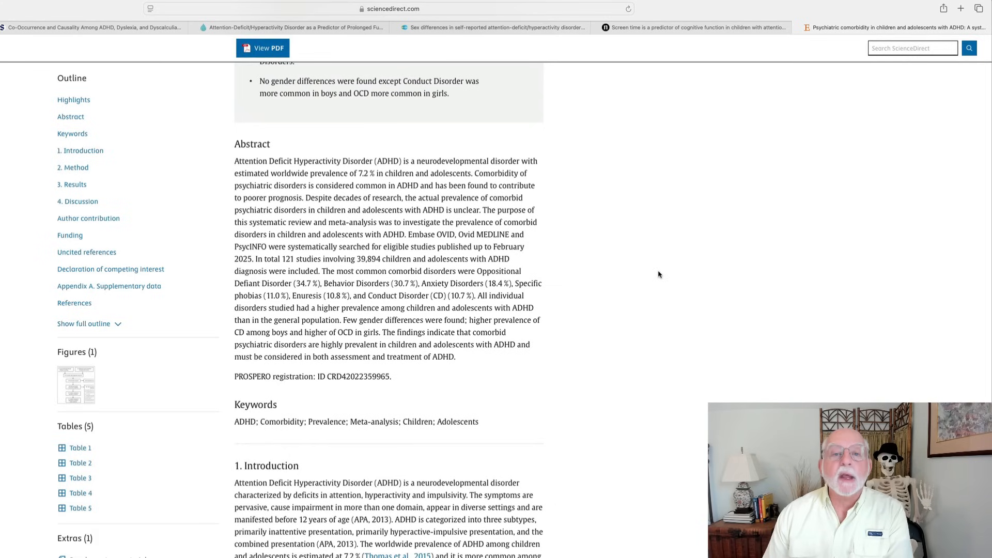
mouse_move(672, 276)
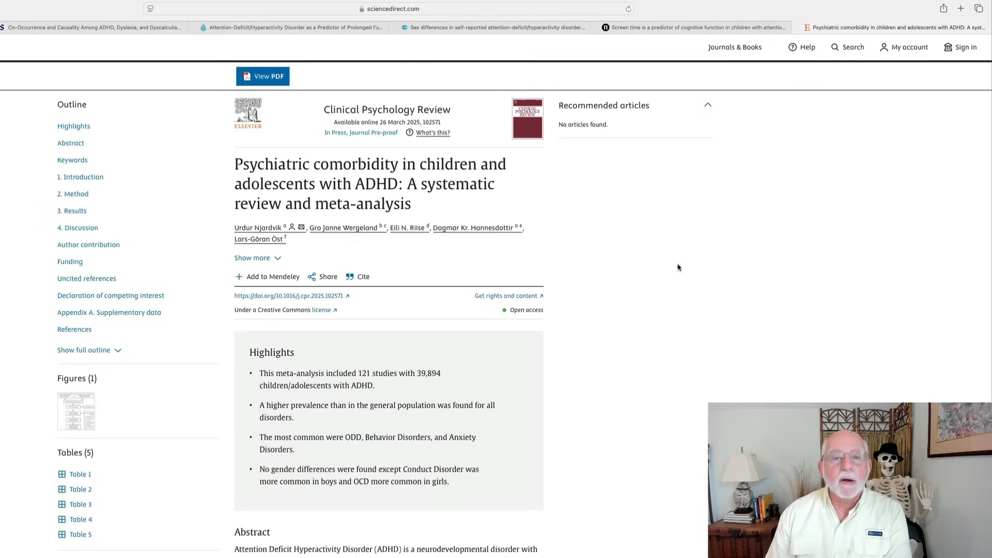
mouse_move(697, 254)
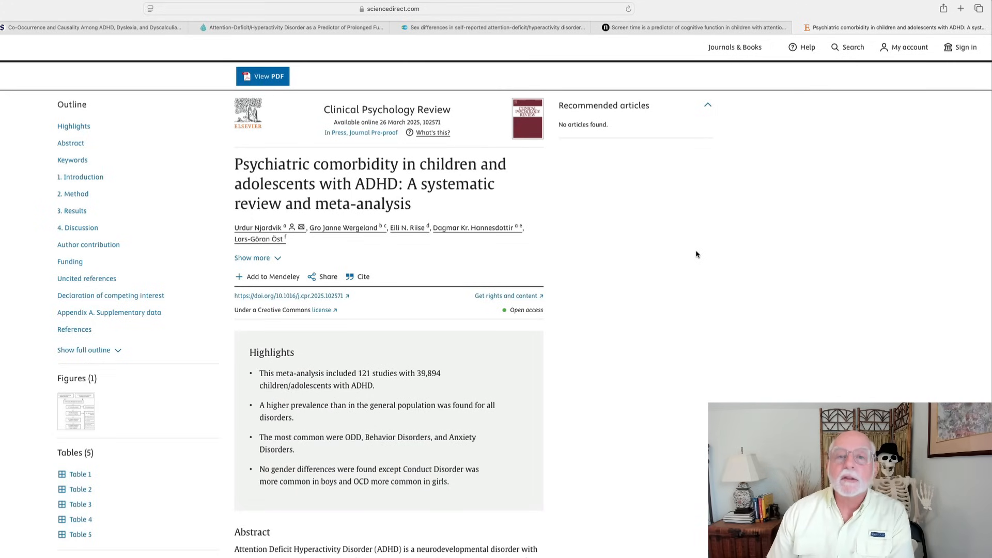
mouse_move(705, 229)
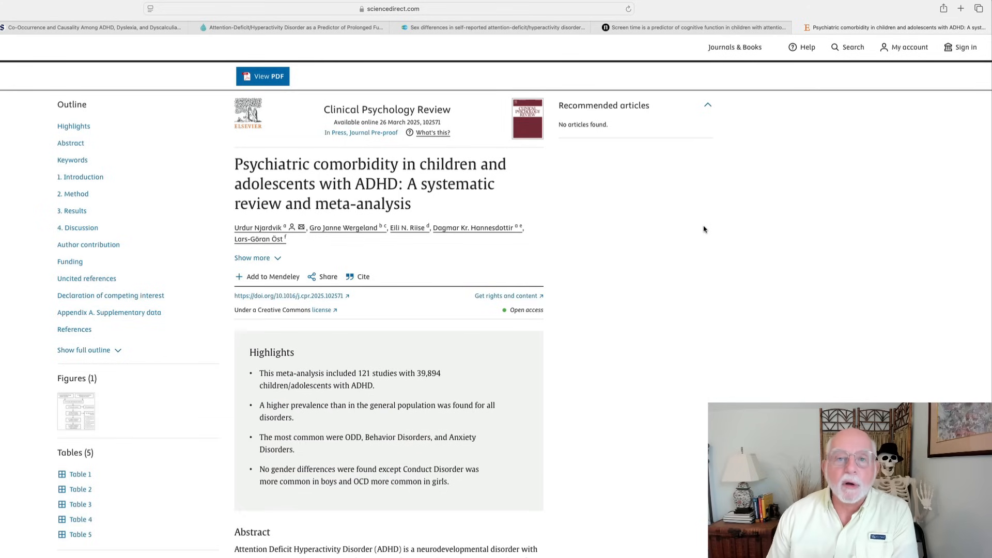
mouse_move(746, 9)
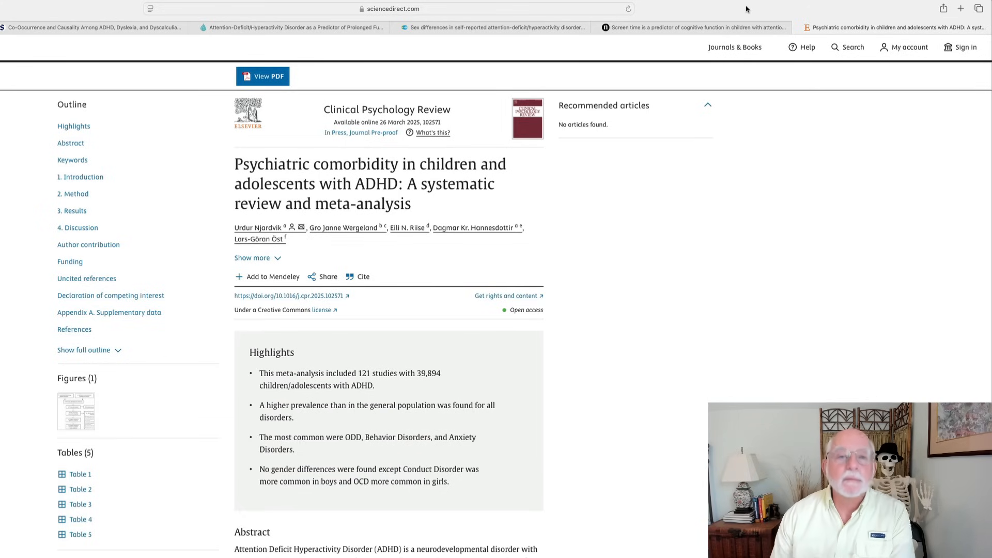